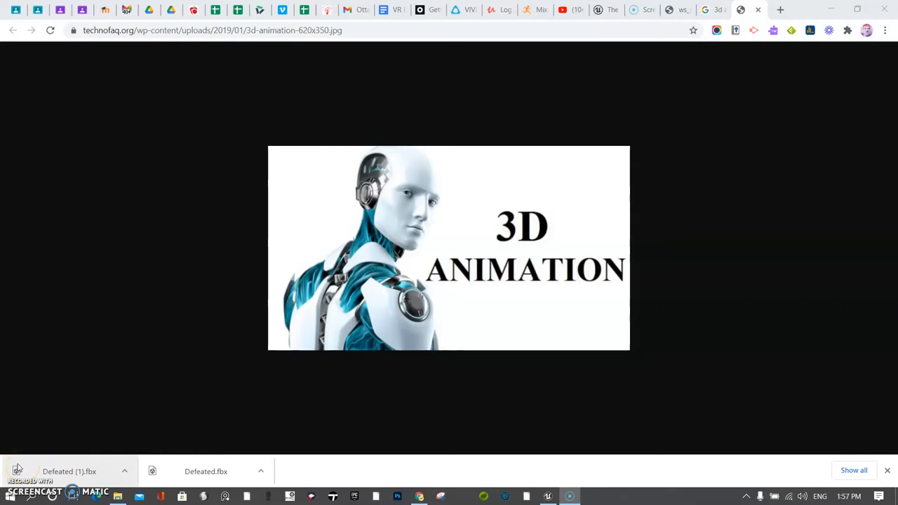
mouse_move(28, 469)
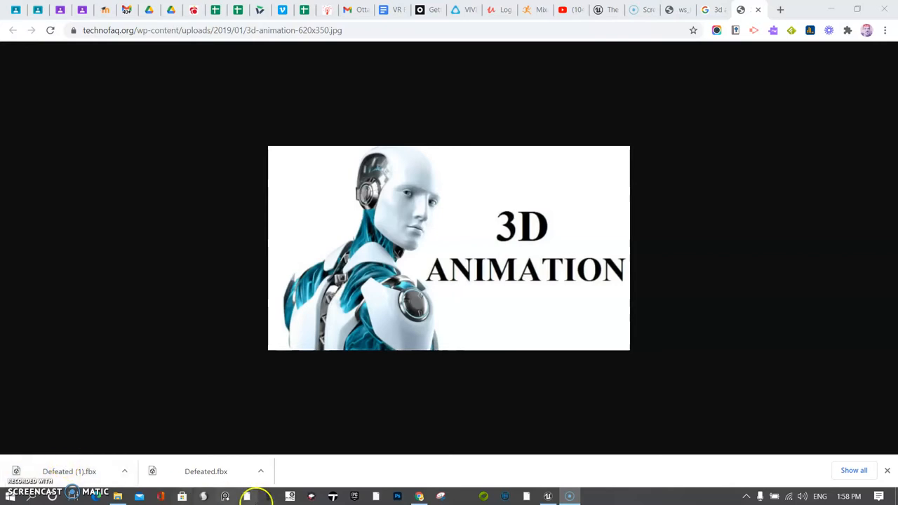
mouse_move(558, 451)
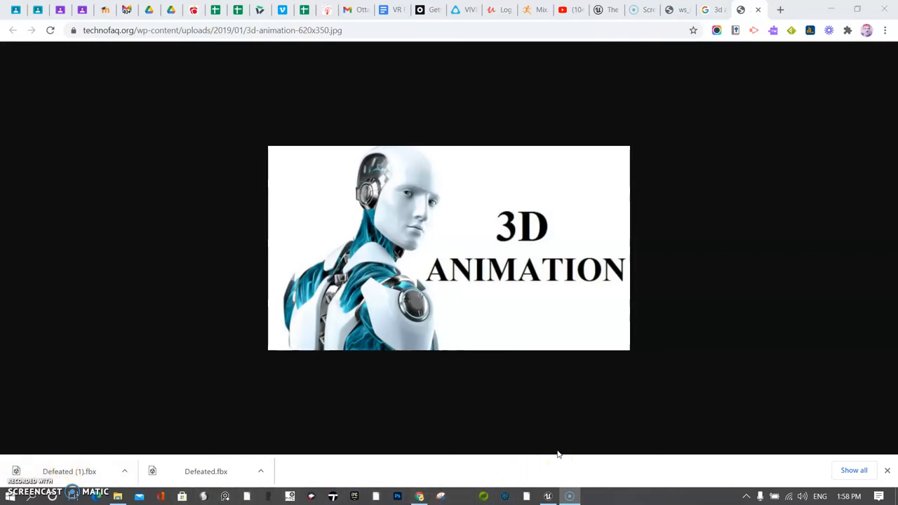
mouse_move(548, 496)
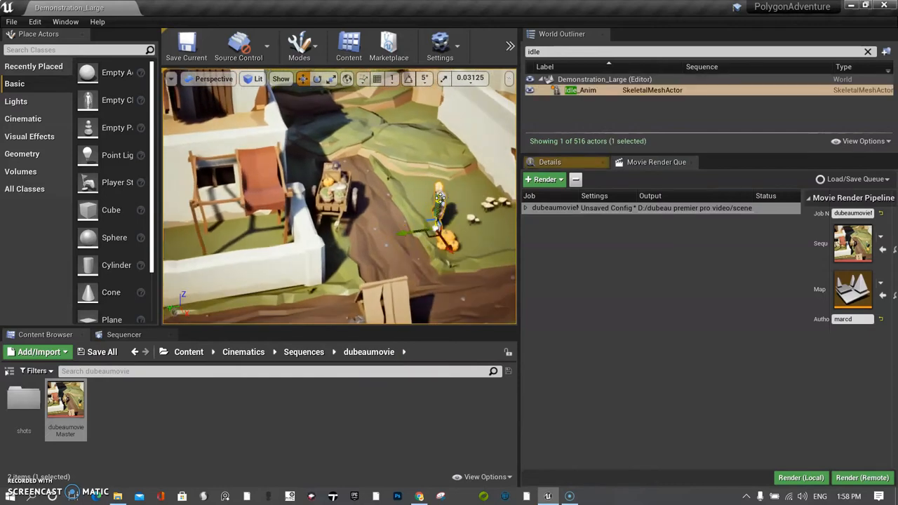
Return to the top-level Content folder and open the PolygonAdventure asset folder.
left_click(243, 351)
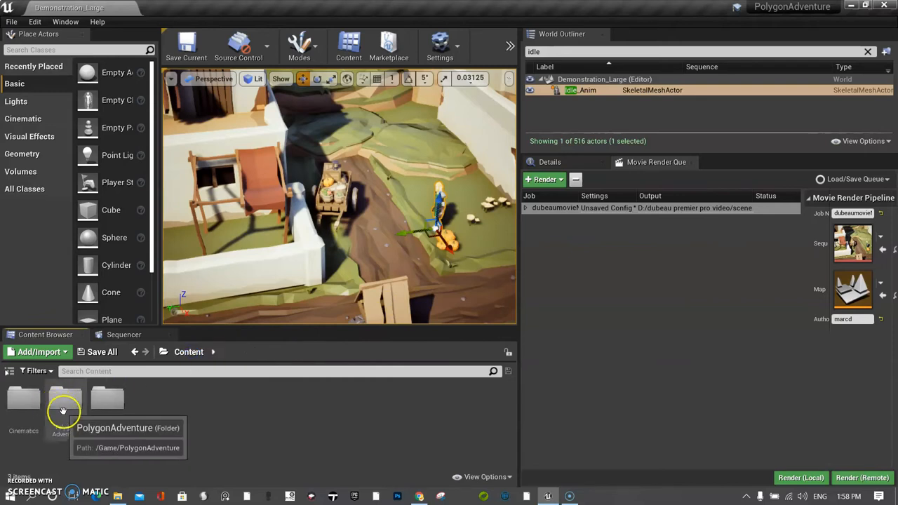
double_click(63, 398)
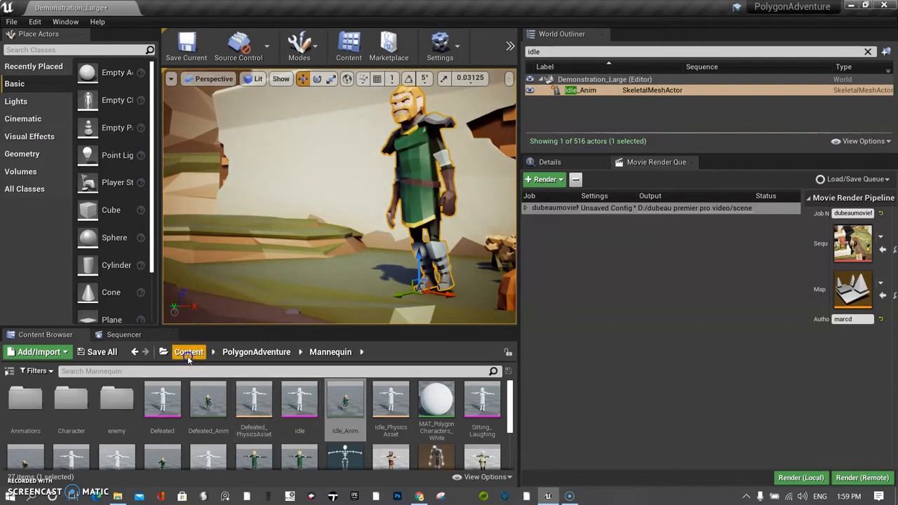
Open Cinematics > Sequences, then select the Camera Cuts and old Cine Camera Actor tracks for removal.
left_click(188, 352)
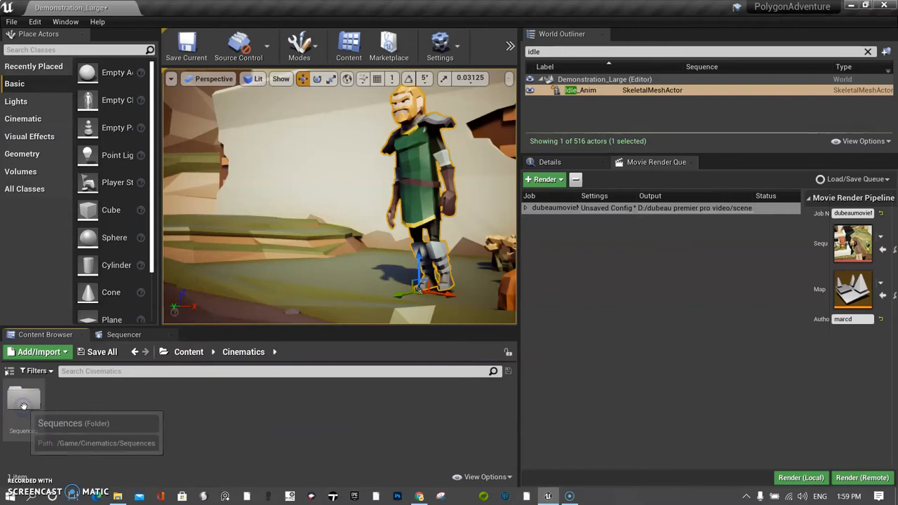
double_click(23, 398)
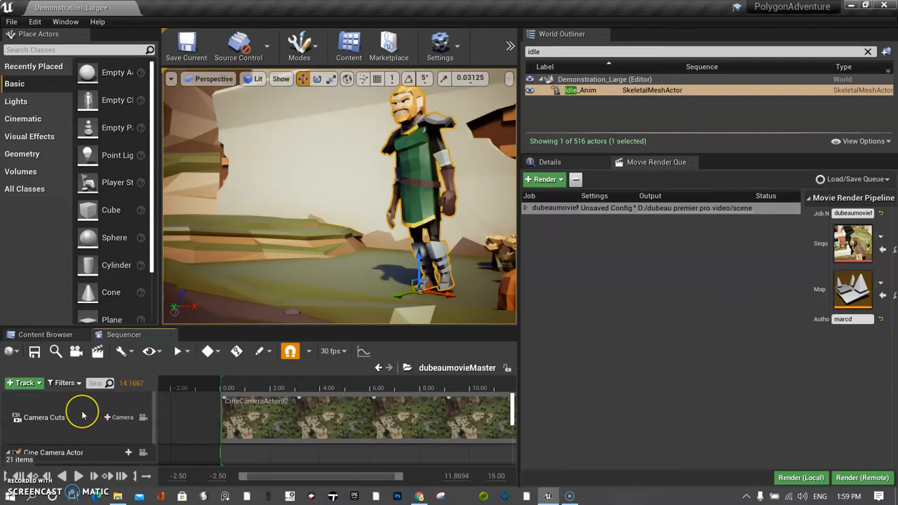
mouse_move(83, 416)
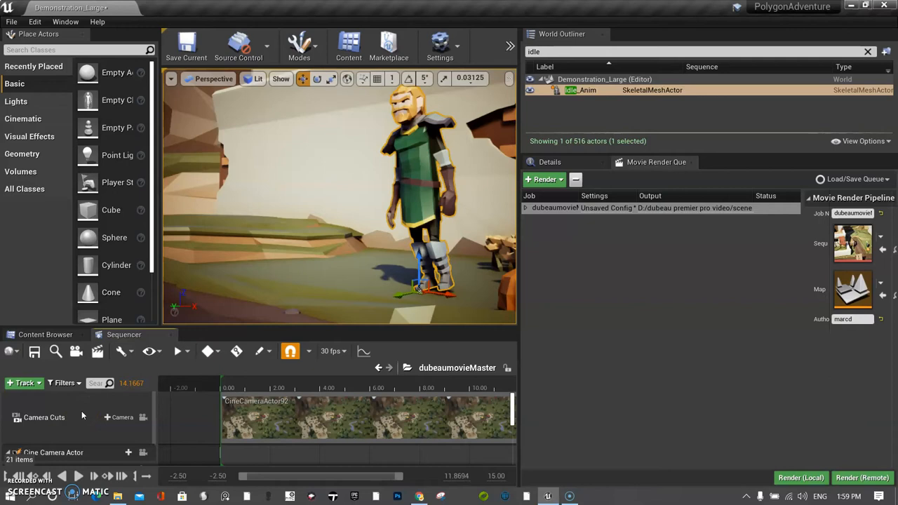
left_click(83, 413)
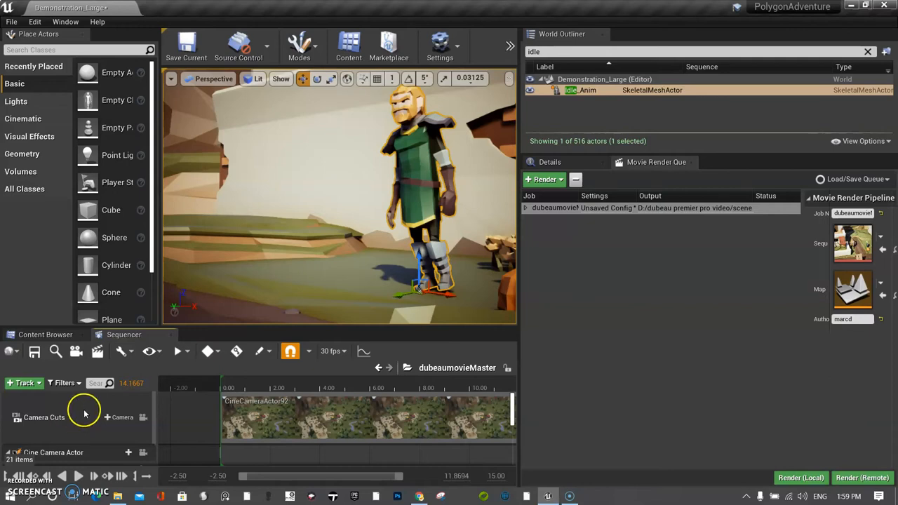
left_click(44, 418)
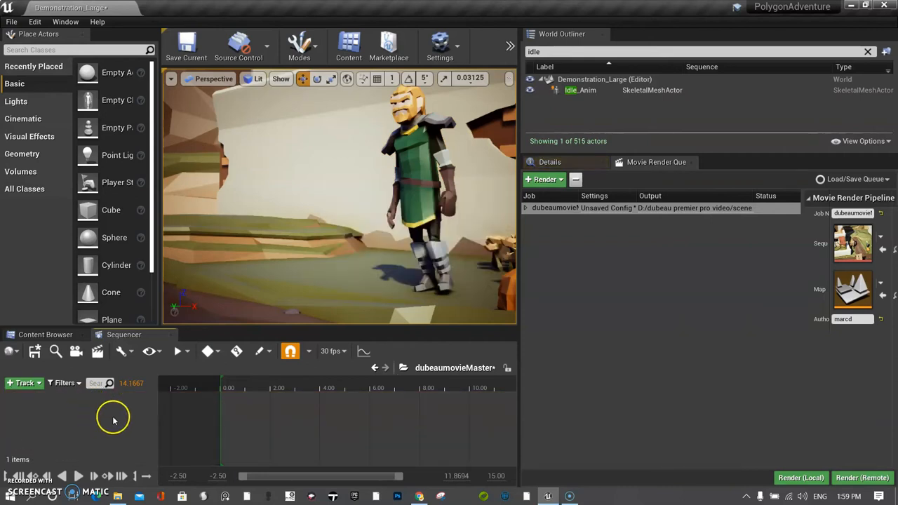
mouse_move(137, 408)
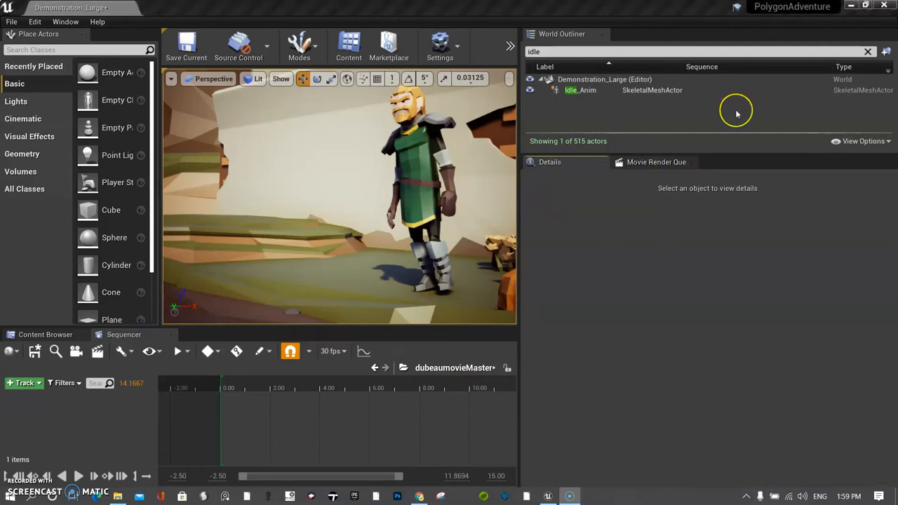
mouse_move(737, 114)
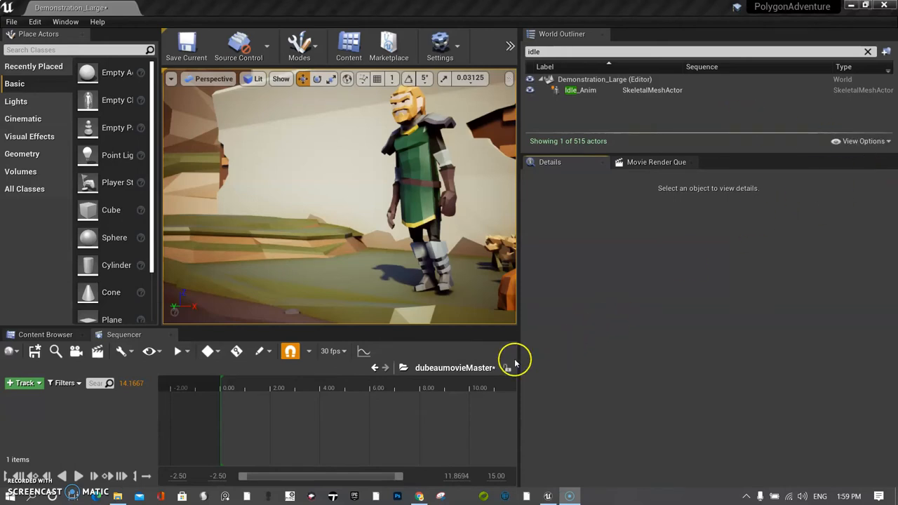
mouse_move(472, 473)
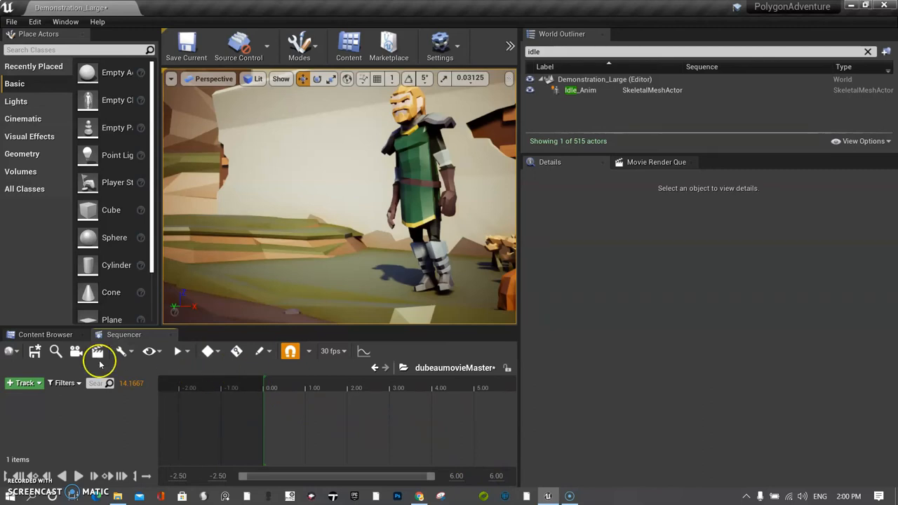
Create a new cine camera in Sequencer and set its Focus Method to Disable.
left_click(76, 351)
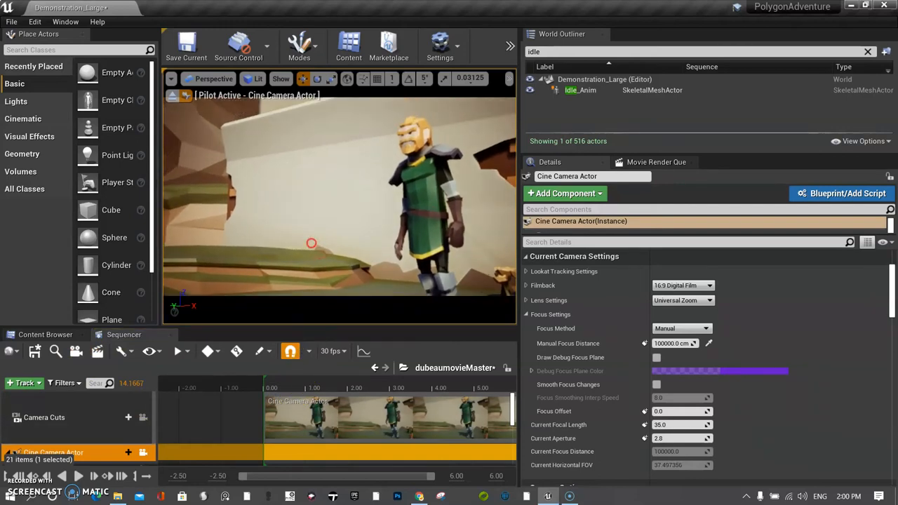
mouse_move(550, 315)
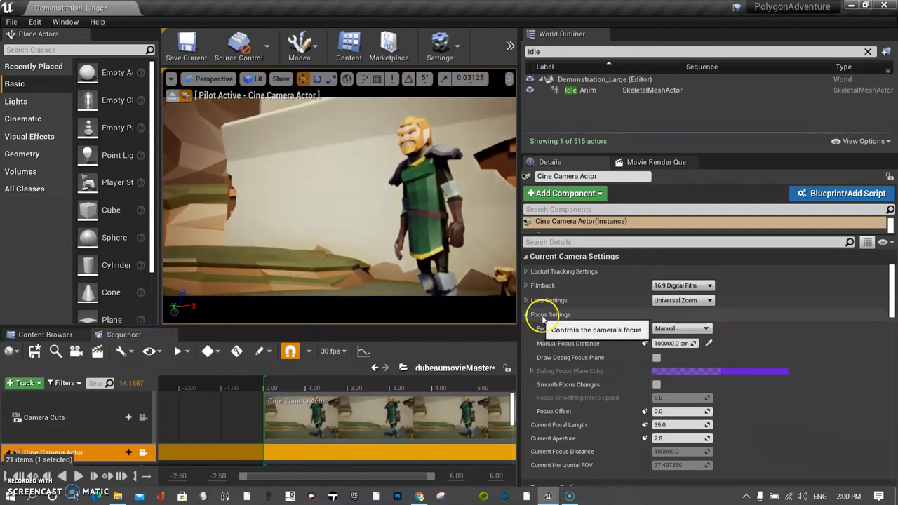
mouse_move(709, 328)
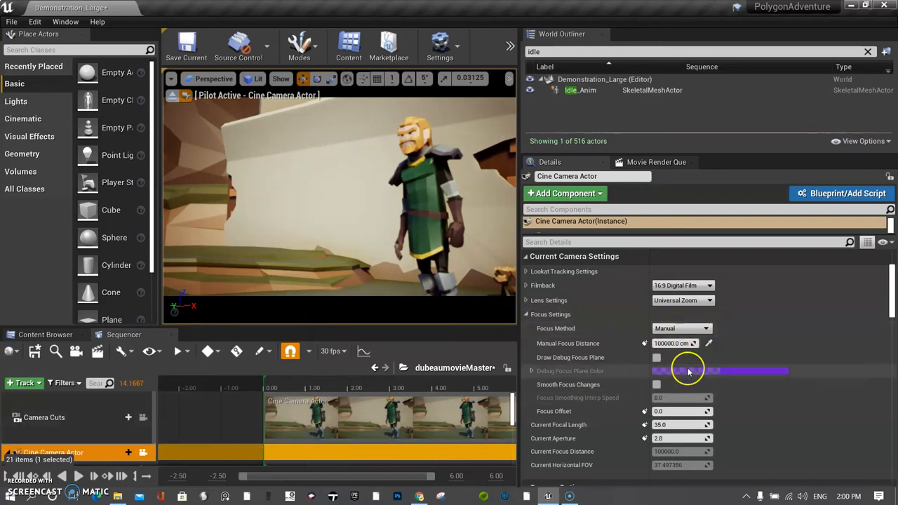
left_click(681, 329)
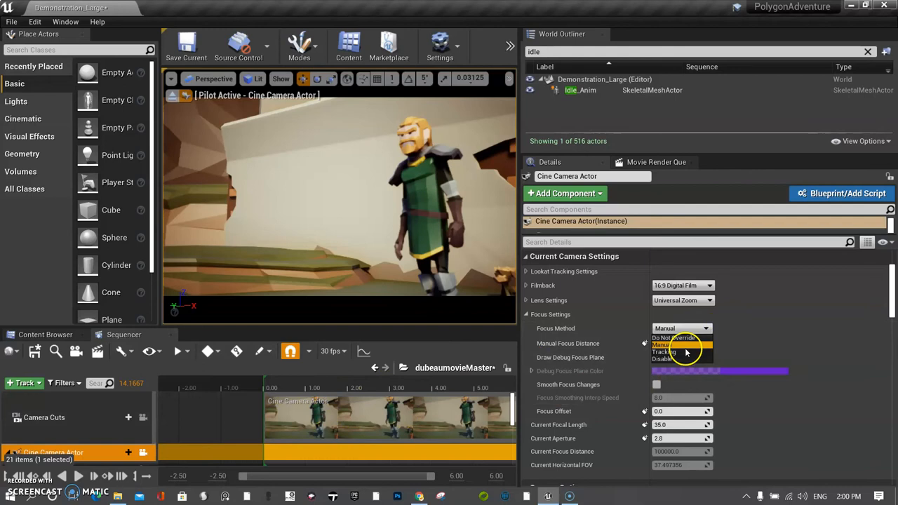
mouse_move(674, 338)
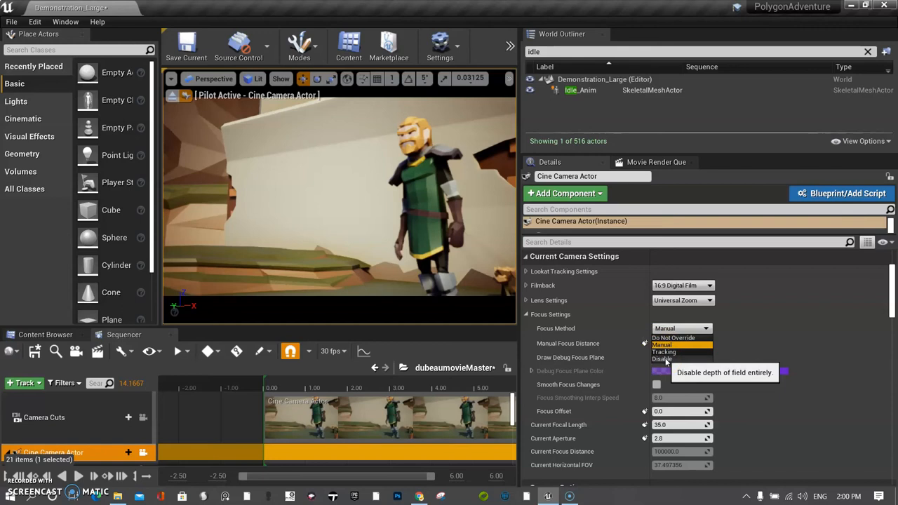
left_click(661, 359)
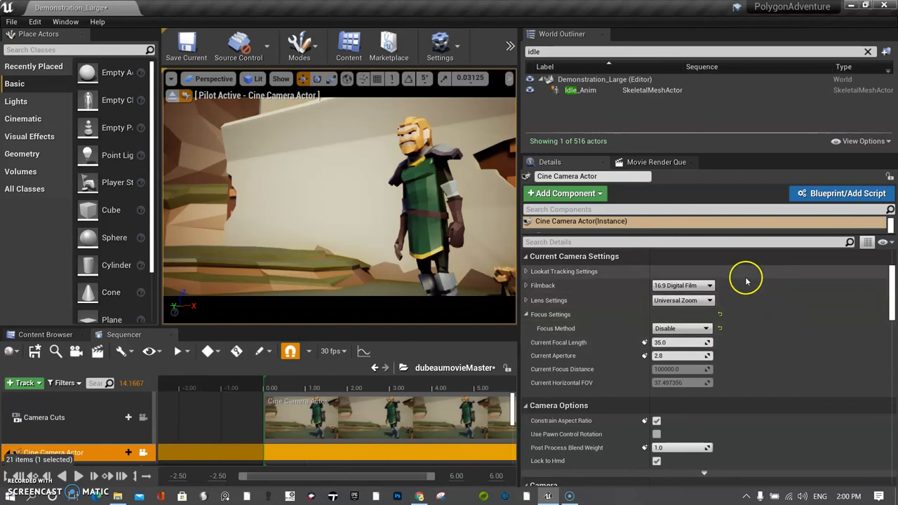
mouse_move(755, 293)
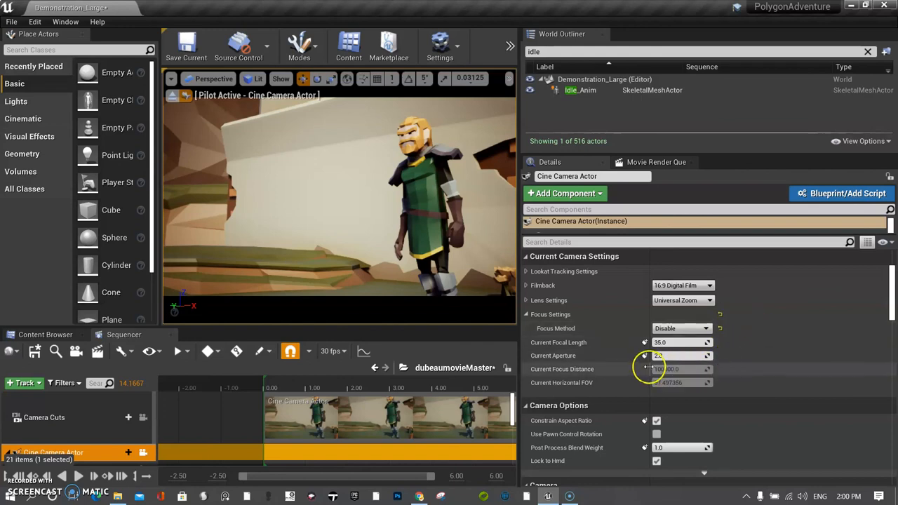
left_click_drag(663, 355, 695, 355)
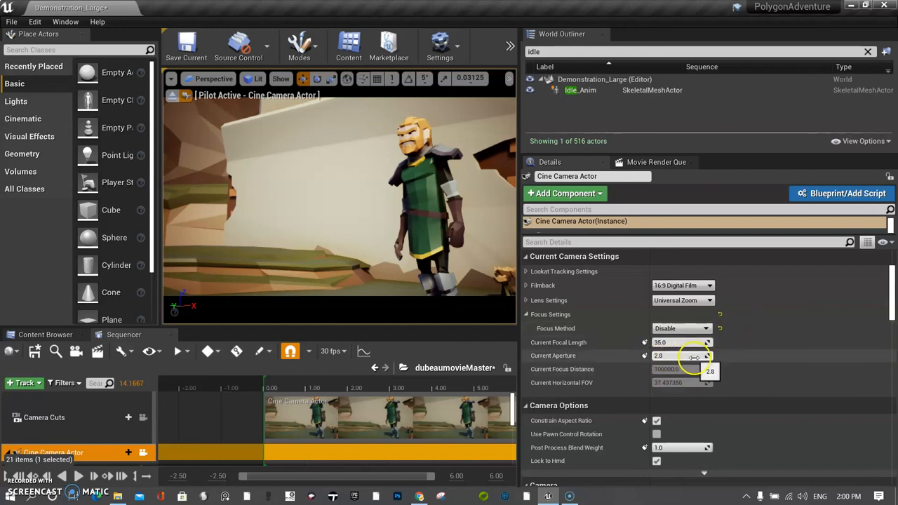
mouse_move(747, 356)
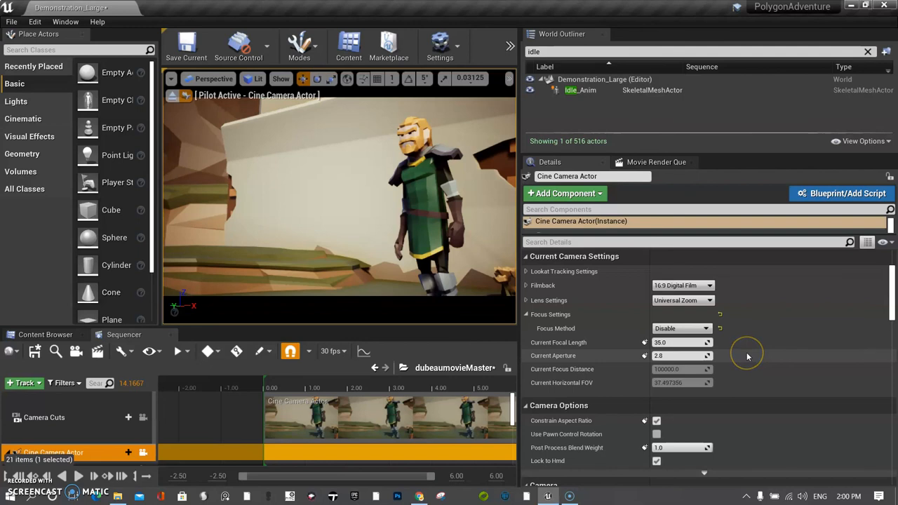
mouse_move(748, 355)
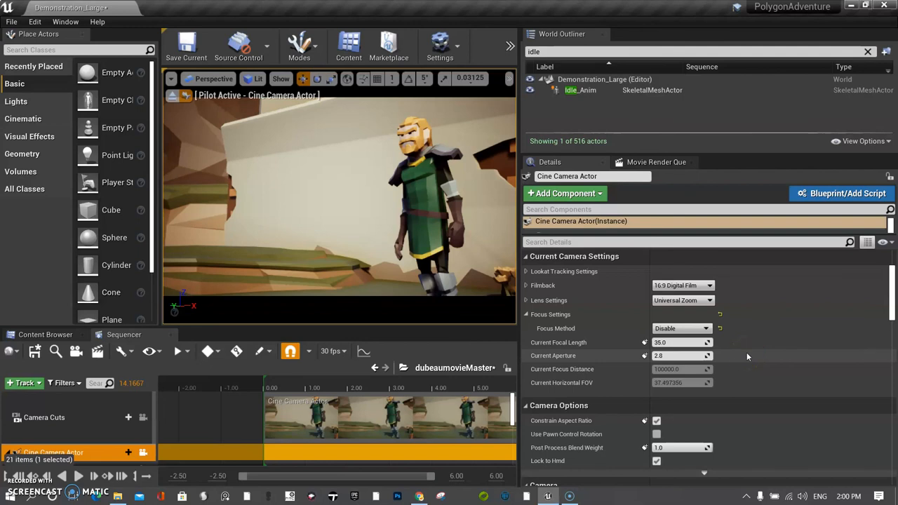